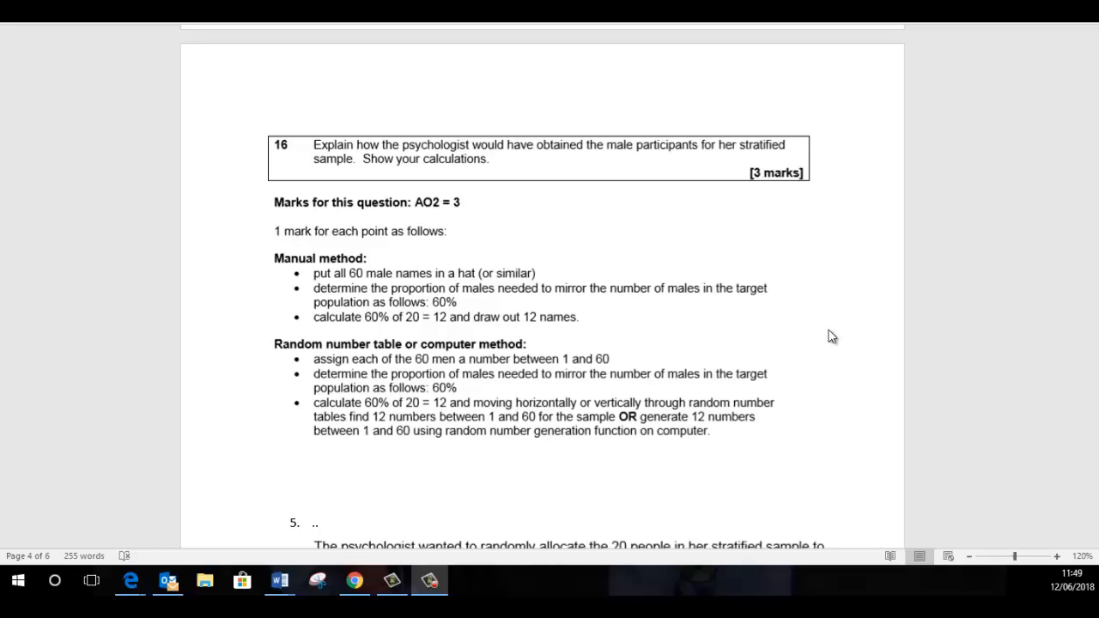
pyautogui.moveTo(855, 292)
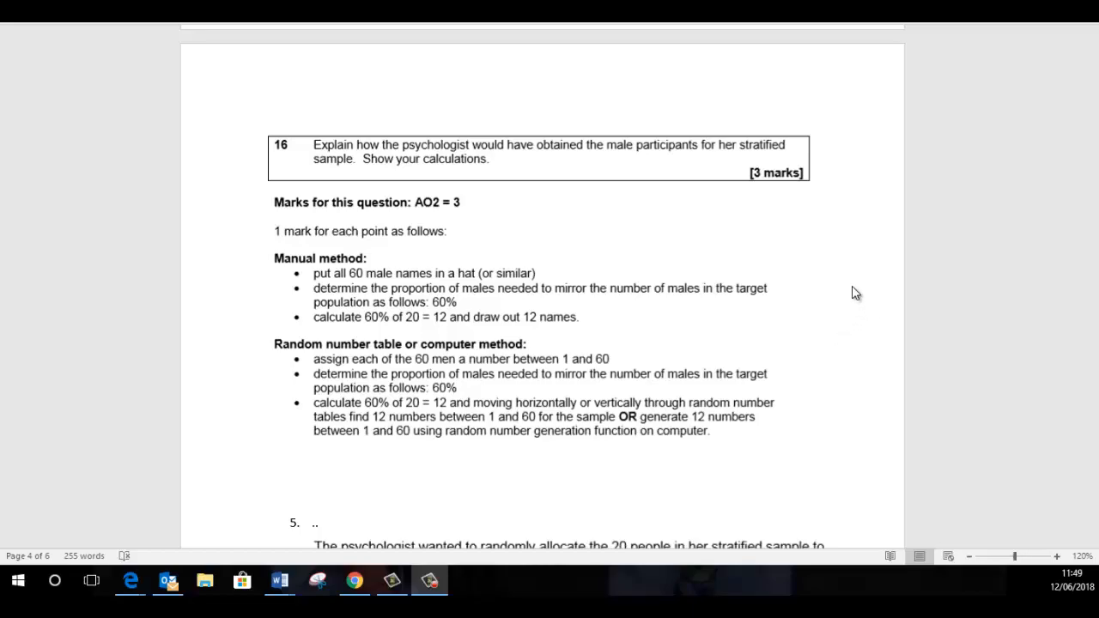
pyautogui.moveTo(357, 169)
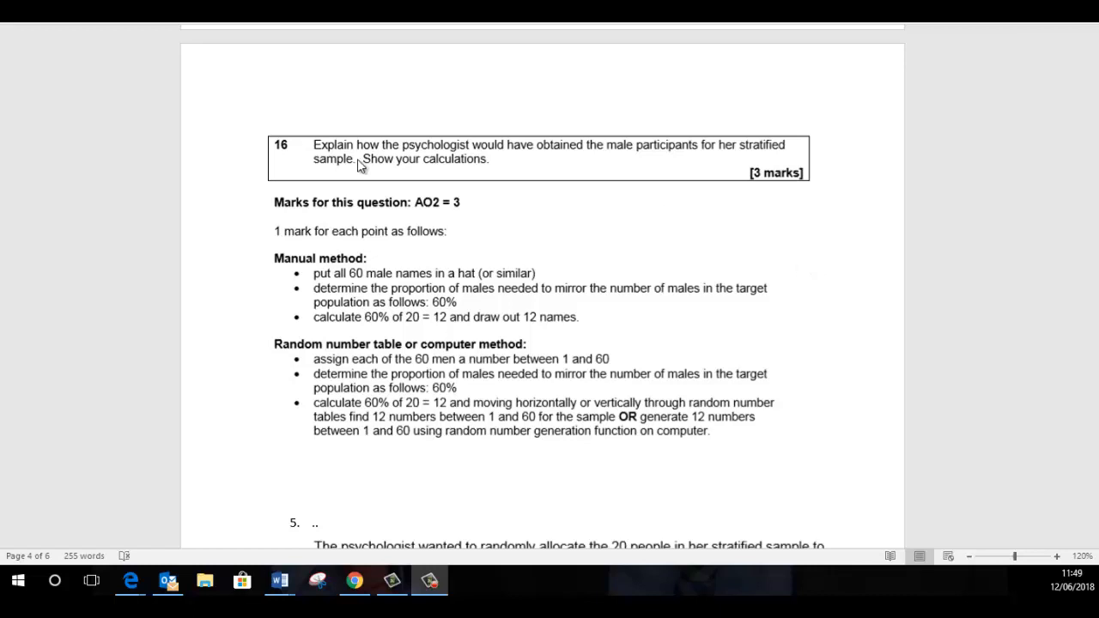
pyautogui.moveTo(558, 161)
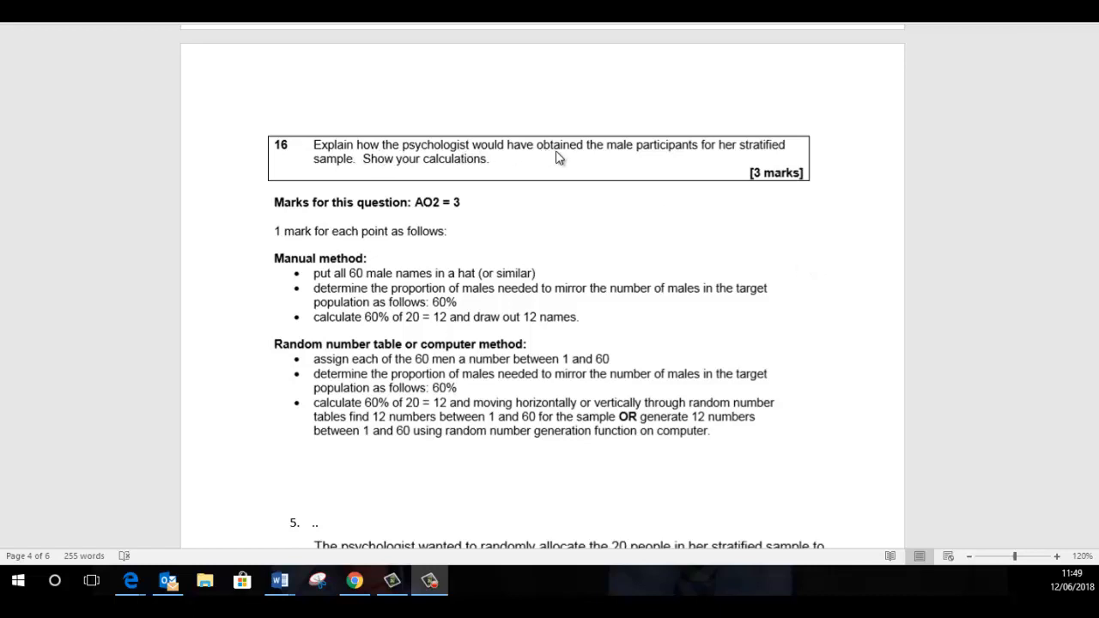
pyautogui.moveTo(700, 161)
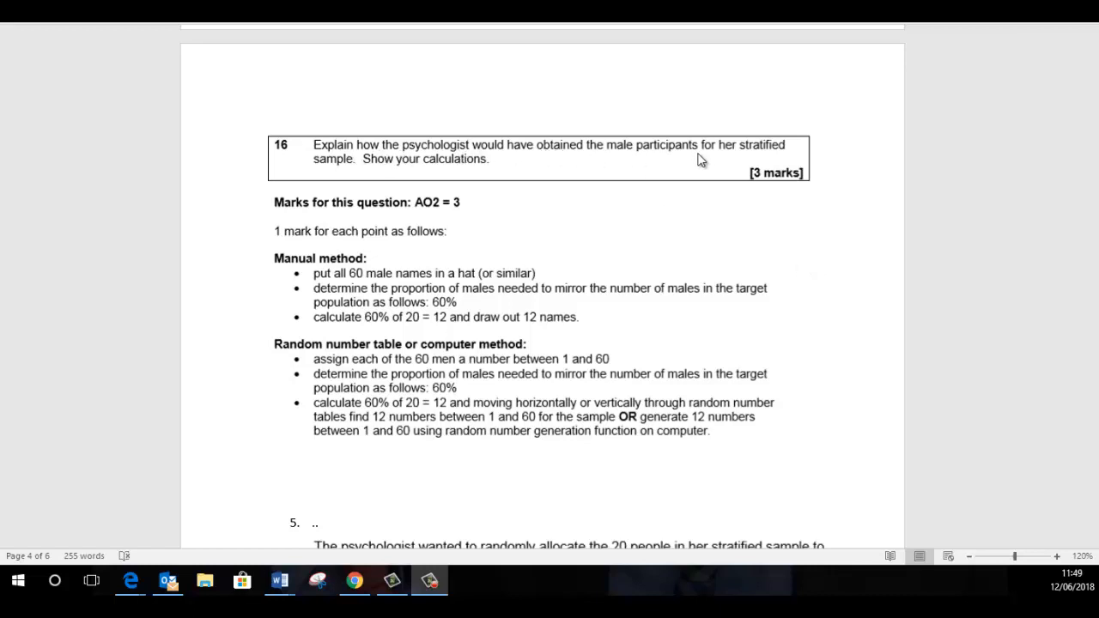
pyautogui.moveTo(505, 172)
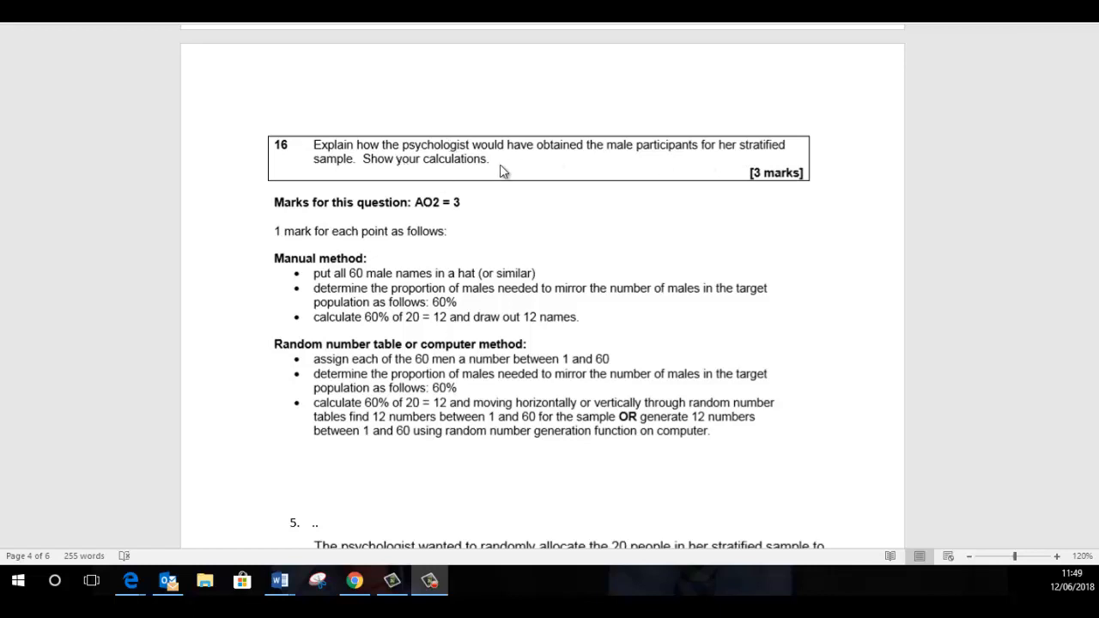
pyautogui.moveTo(502, 182)
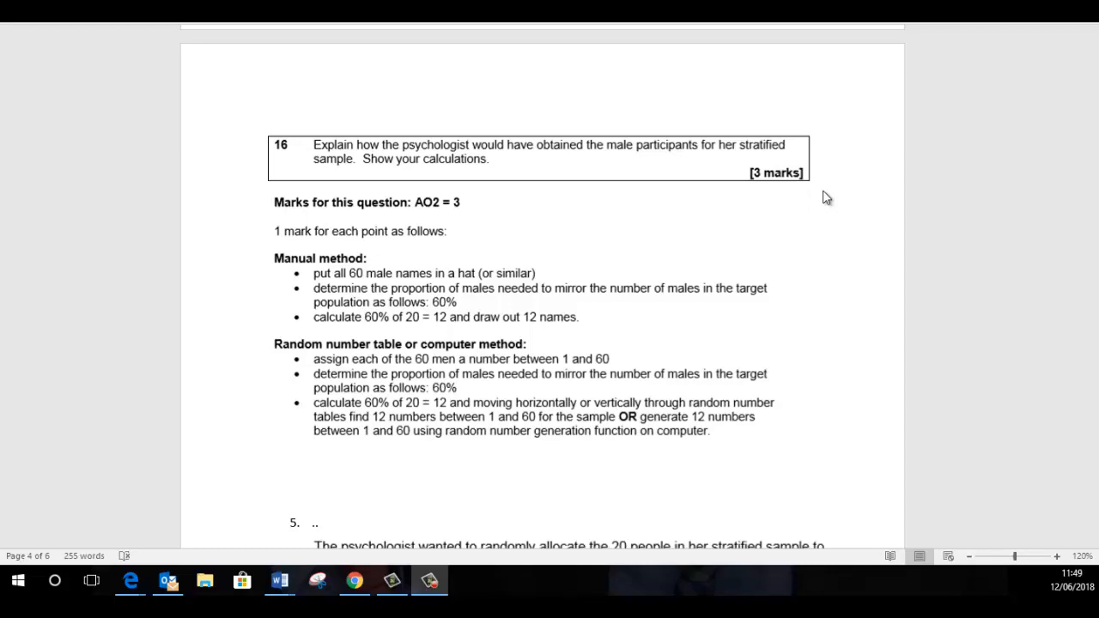
pyautogui.scroll(-3)
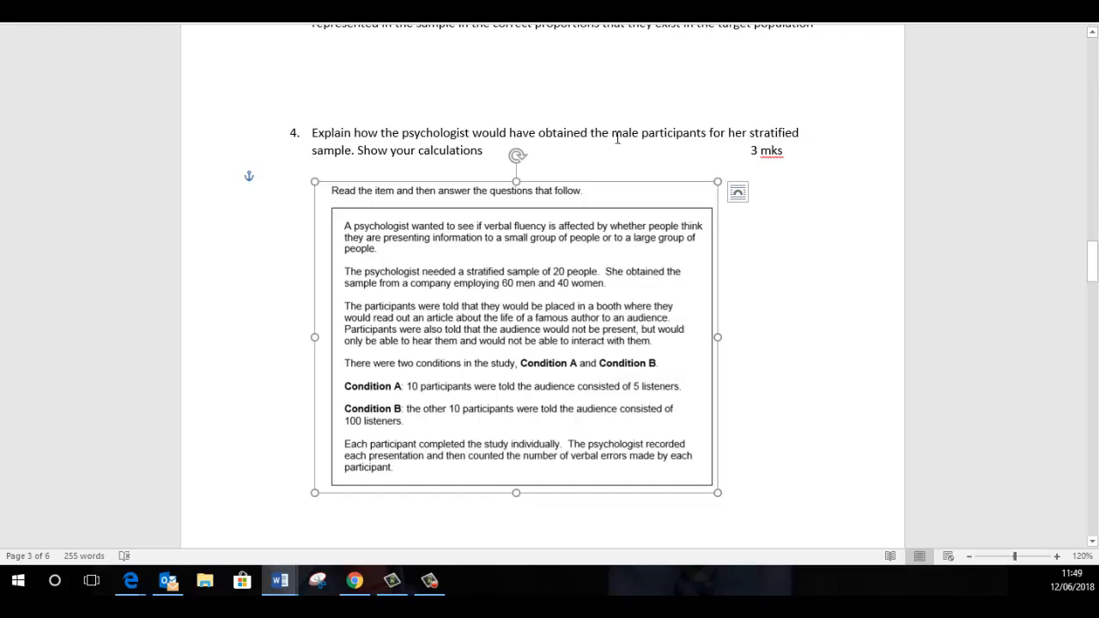
pyautogui.moveTo(646, 139)
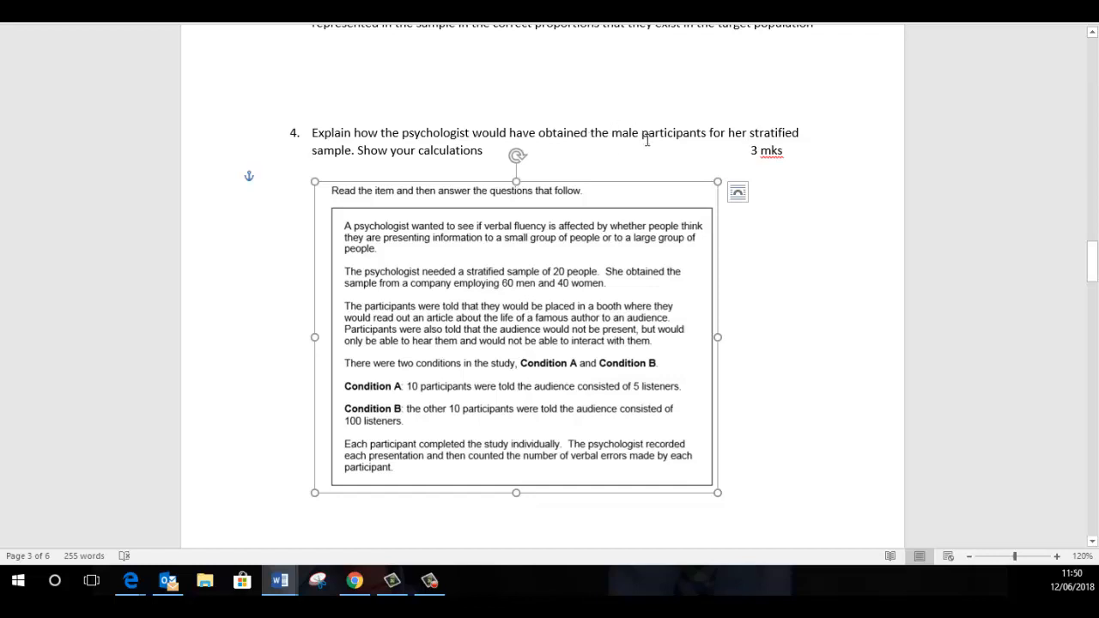
pyautogui.moveTo(666, 169)
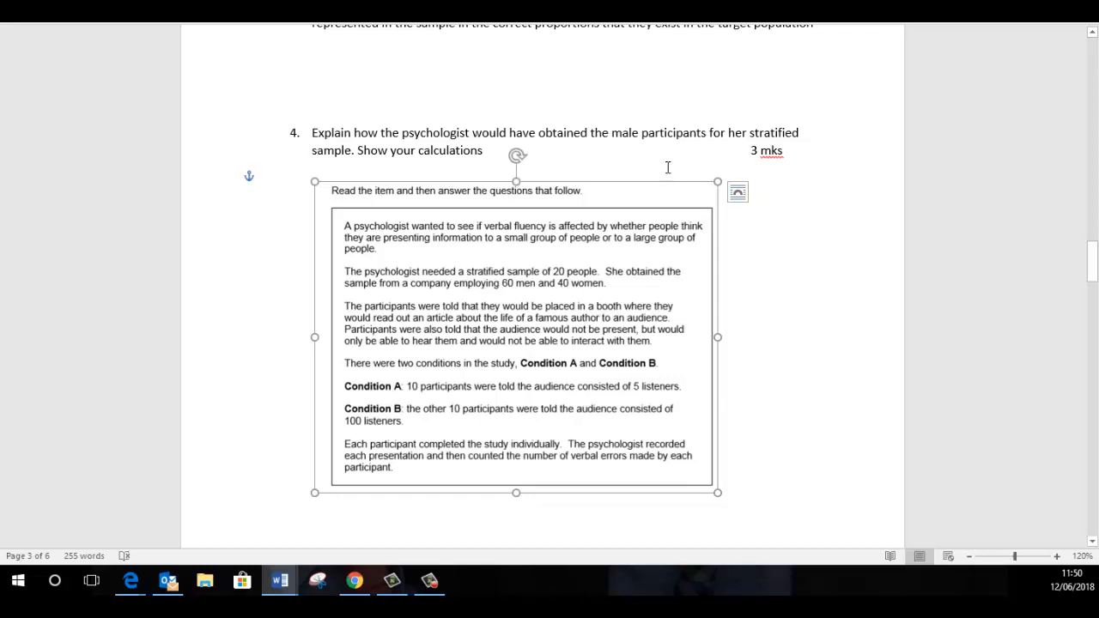
pyautogui.moveTo(472, 290)
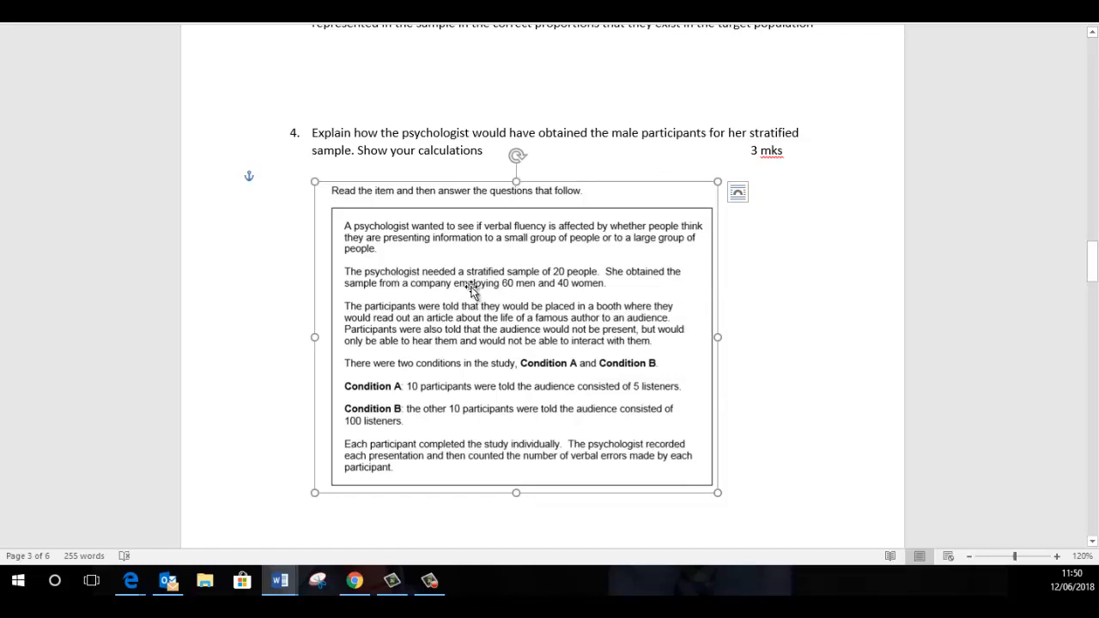
pyautogui.moveTo(588, 285)
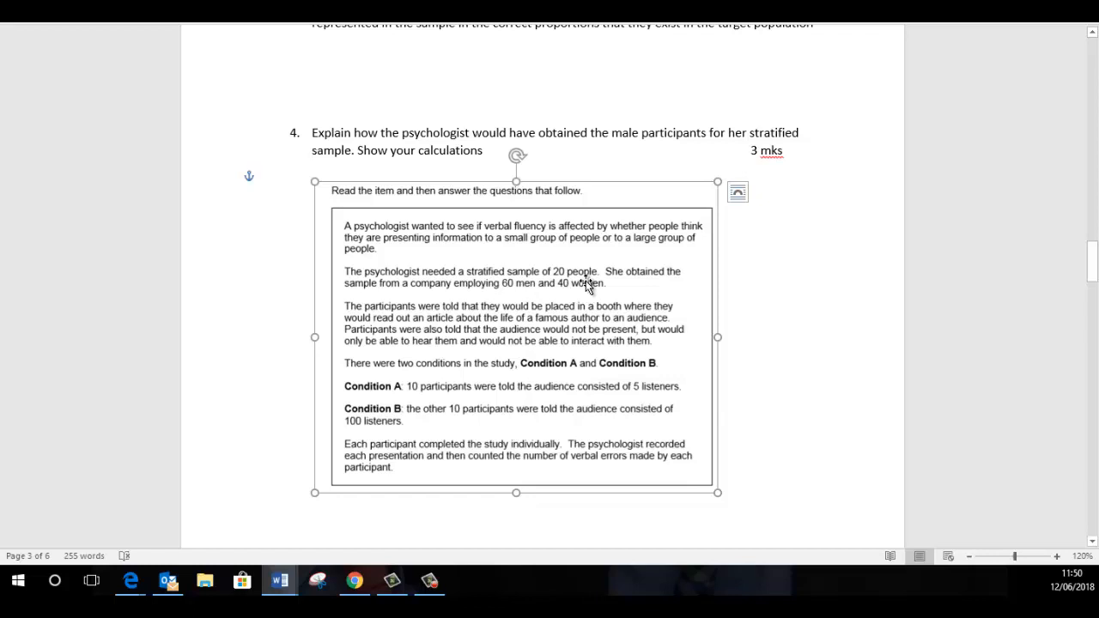
pyautogui.moveTo(567, 268)
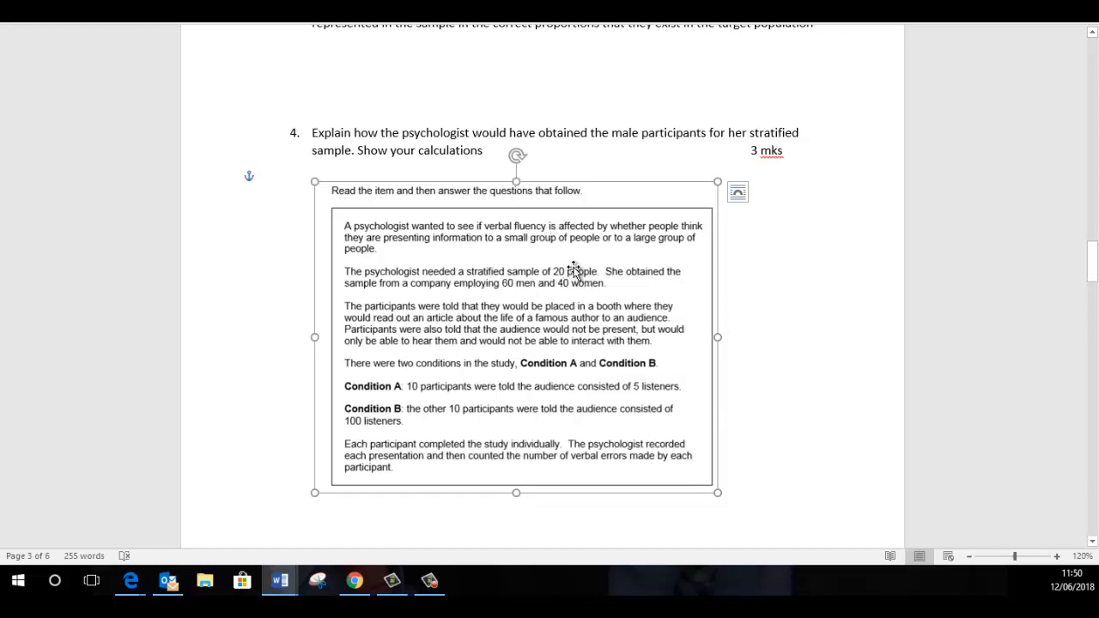
pyautogui.moveTo(450, 289)
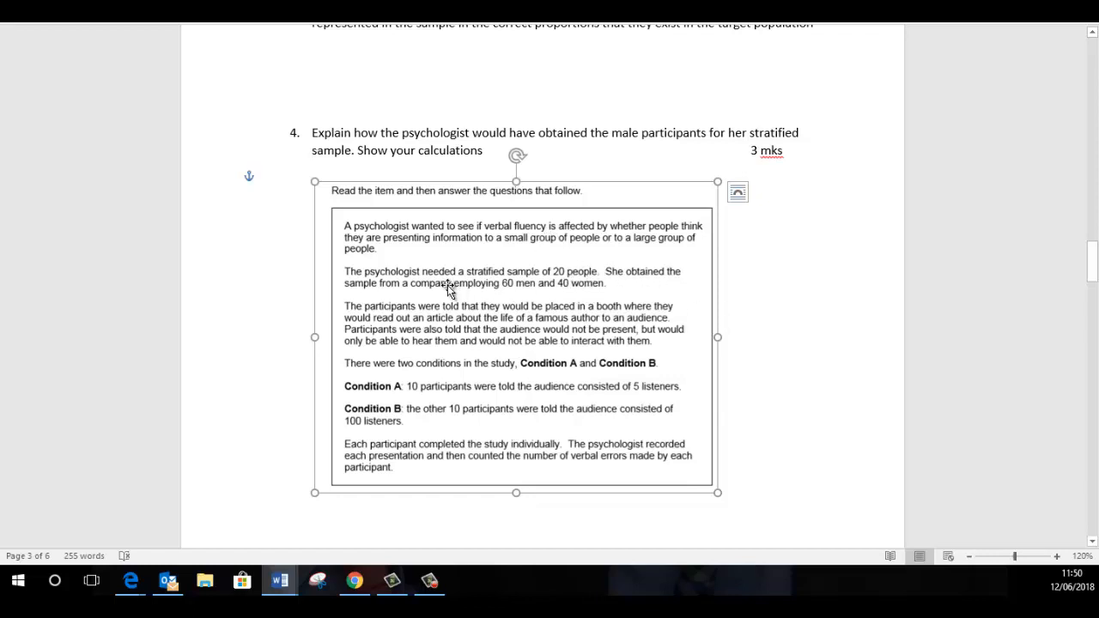
pyautogui.moveTo(506, 302)
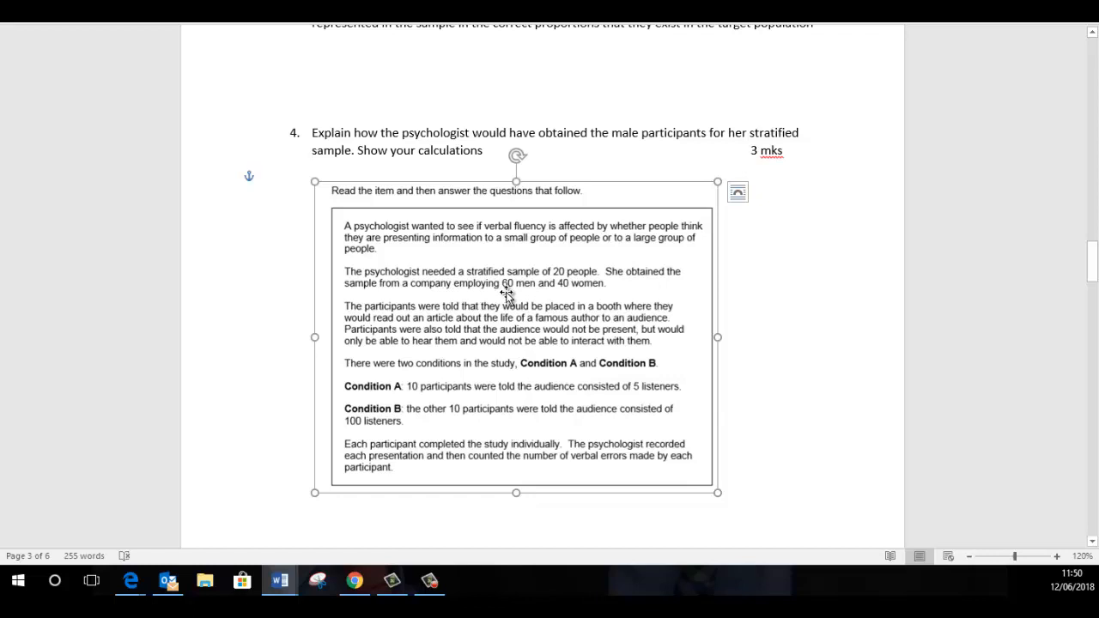
pyautogui.moveTo(589, 288)
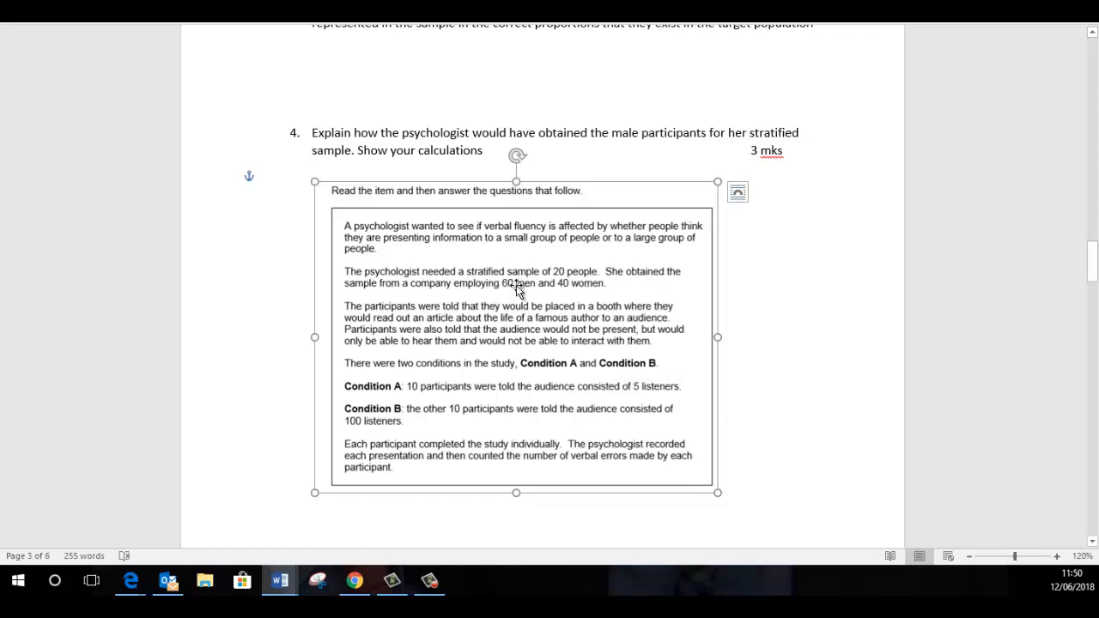
pyautogui.moveTo(601, 295)
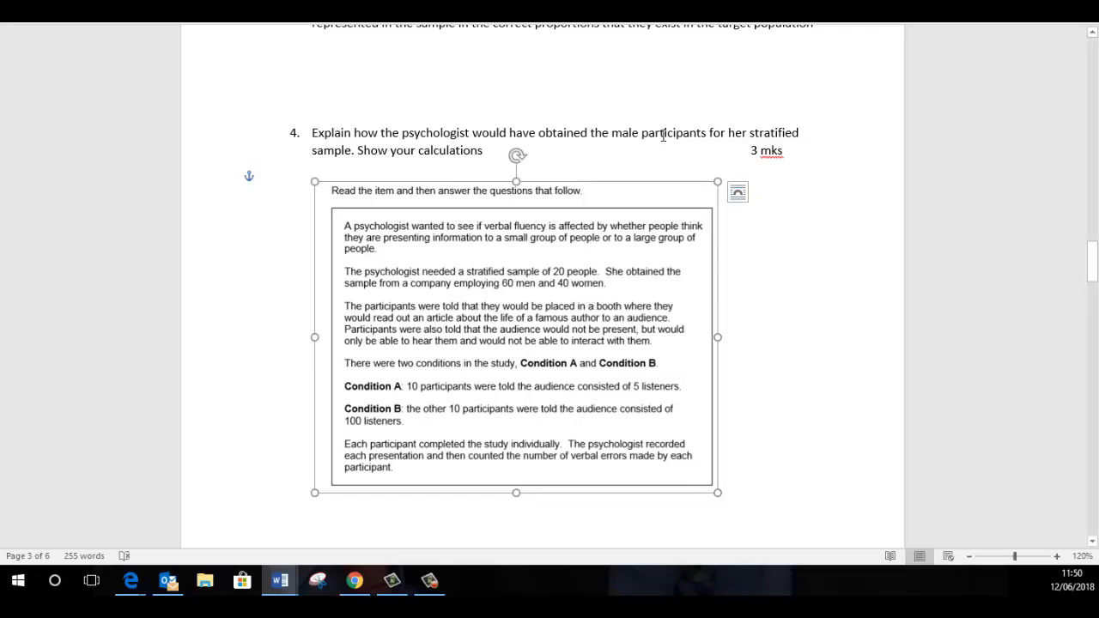
pyautogui.moveTo(647, 140)
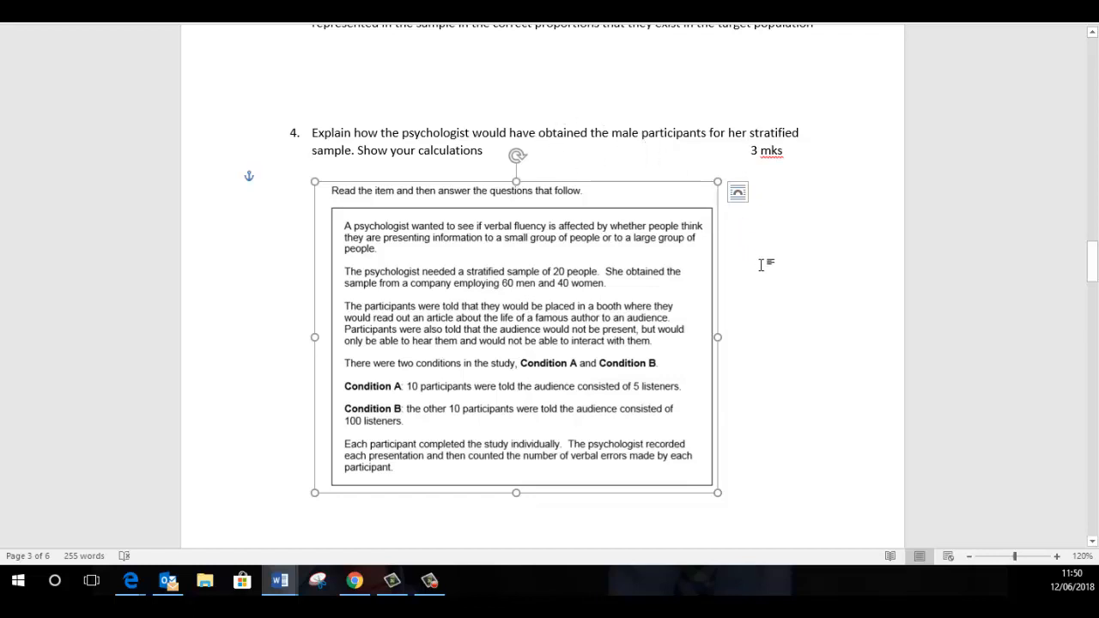
pyautogui.scroll(-3)
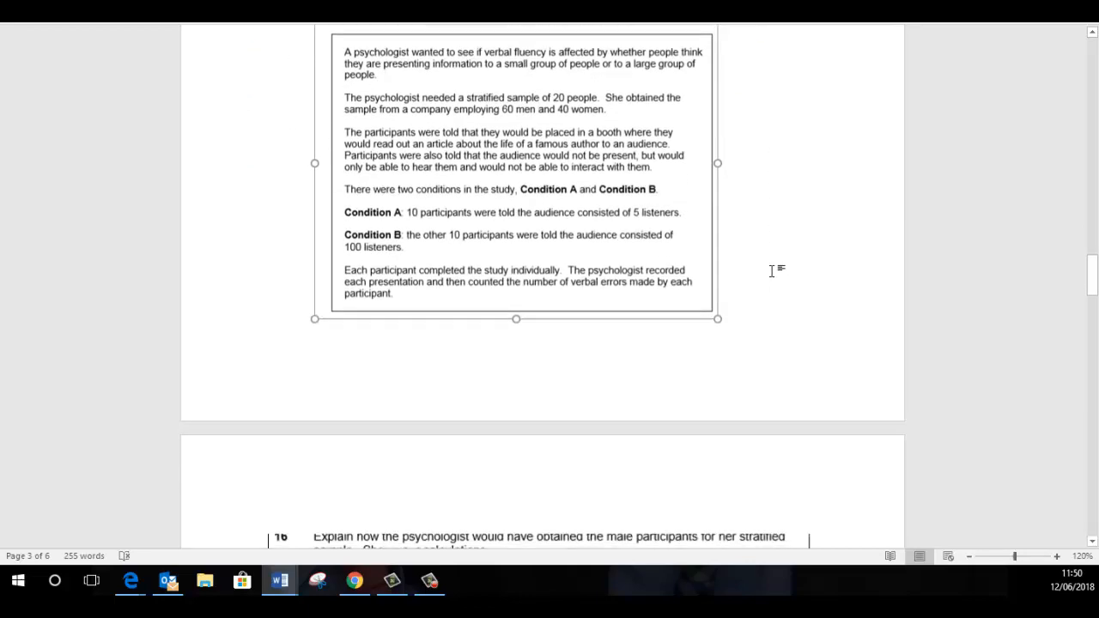
pyautogui.scroll(-3)
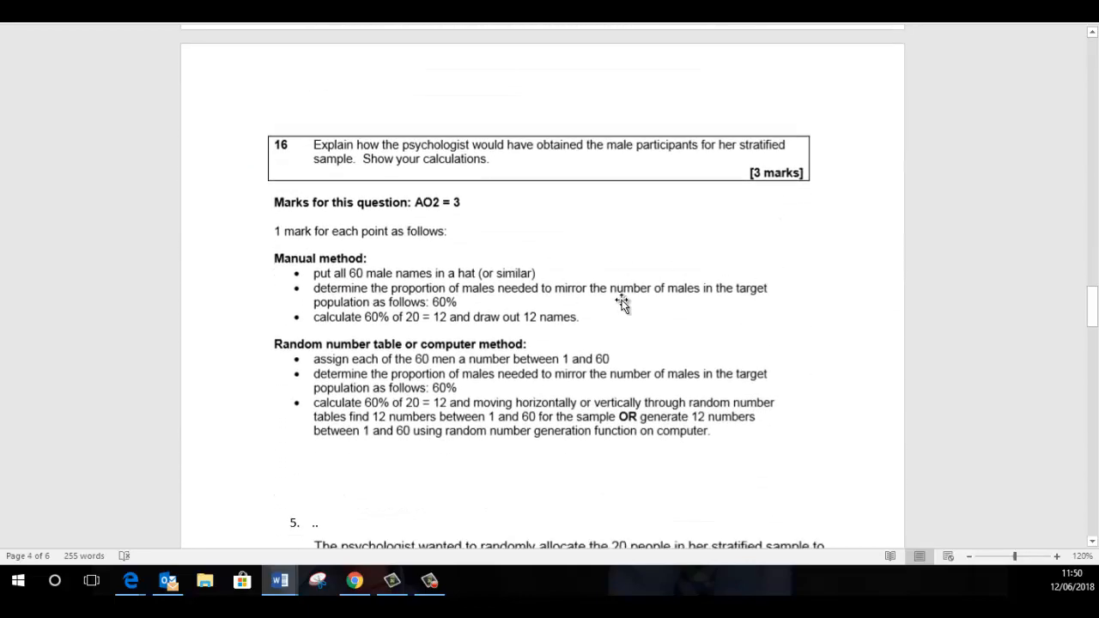
pyautogui.moveTo(342, 324)
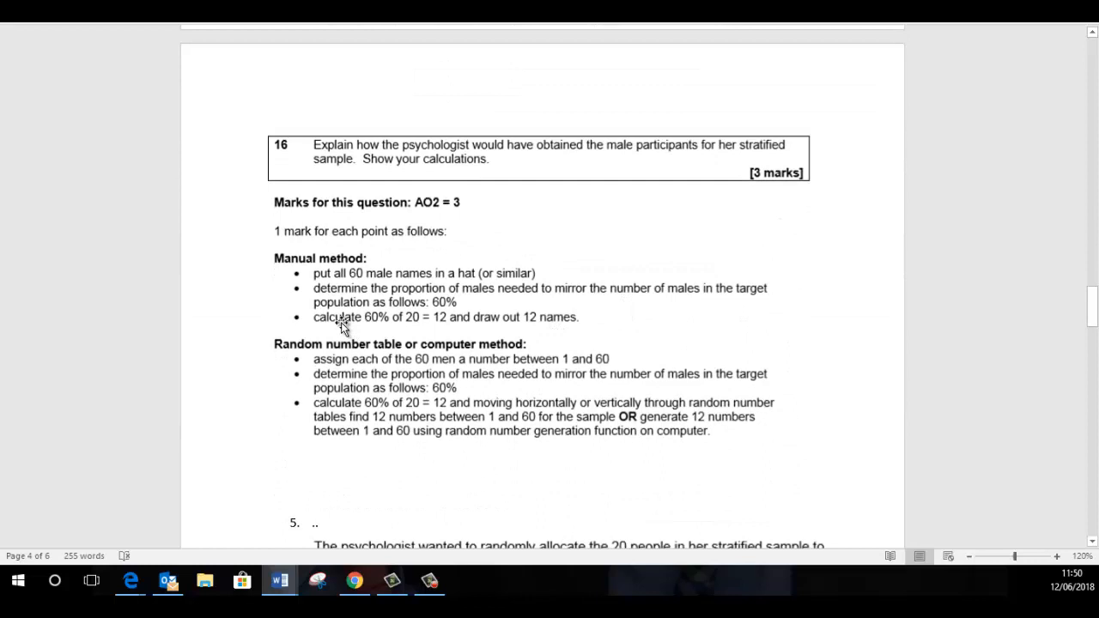
pyautogui.moveTo(467, 333)
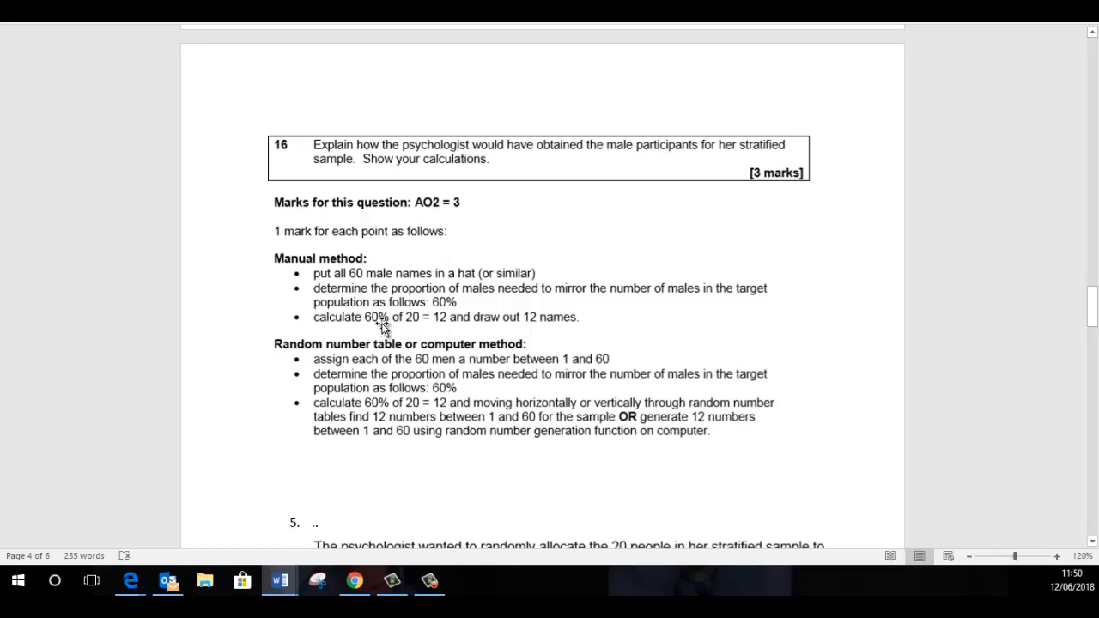
pyautogui.moveTo(402, 327)
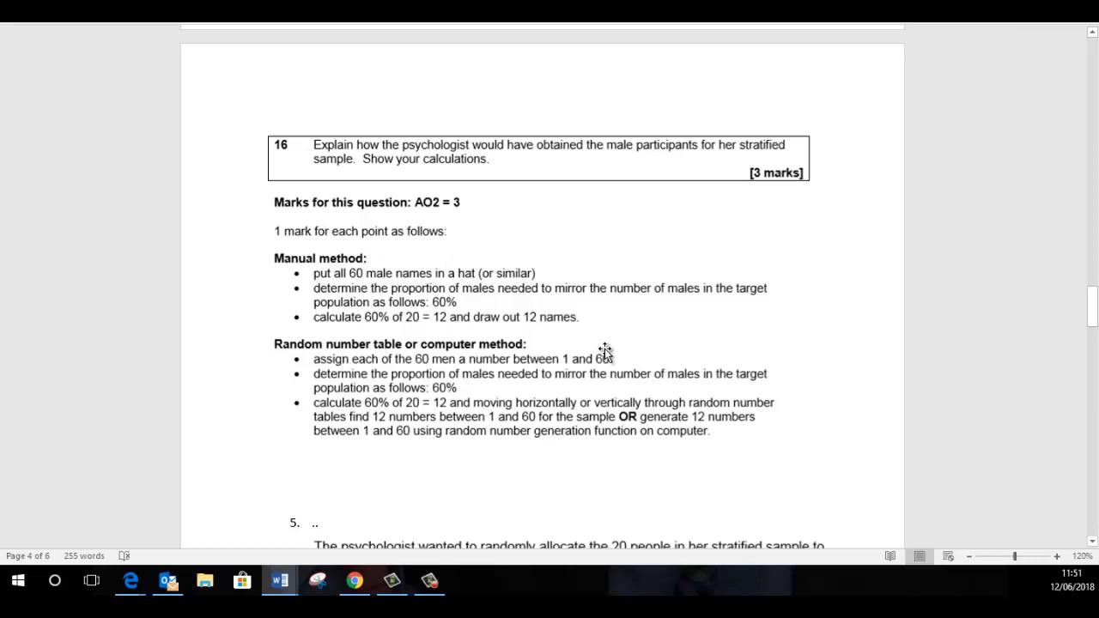
pyautogui.moveTo(393, 327)
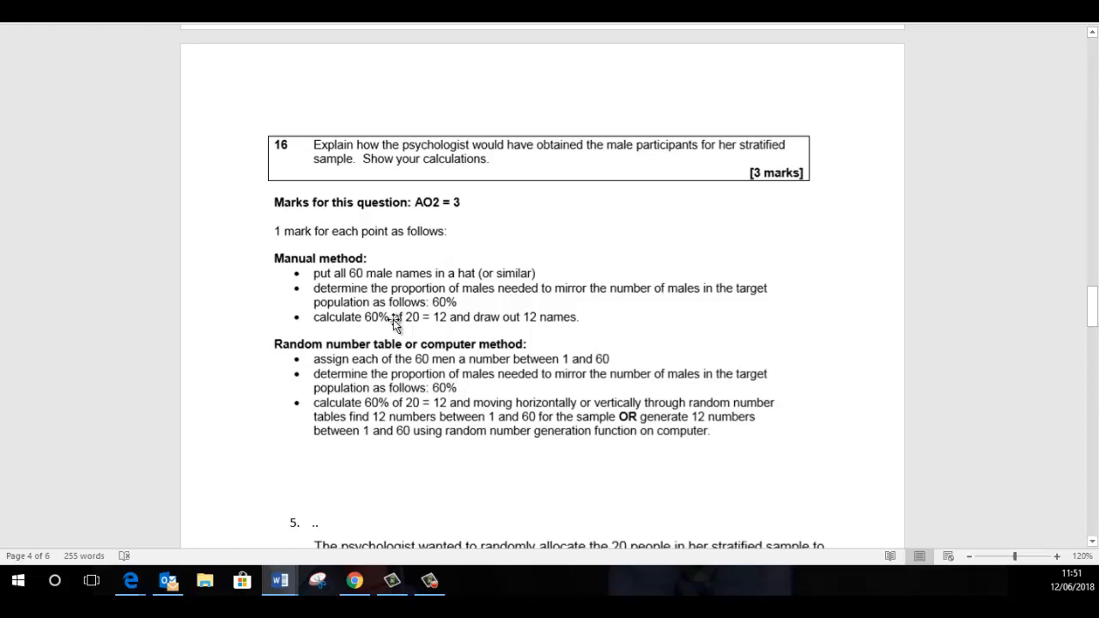
pyautogui.moveTo(378, 321)
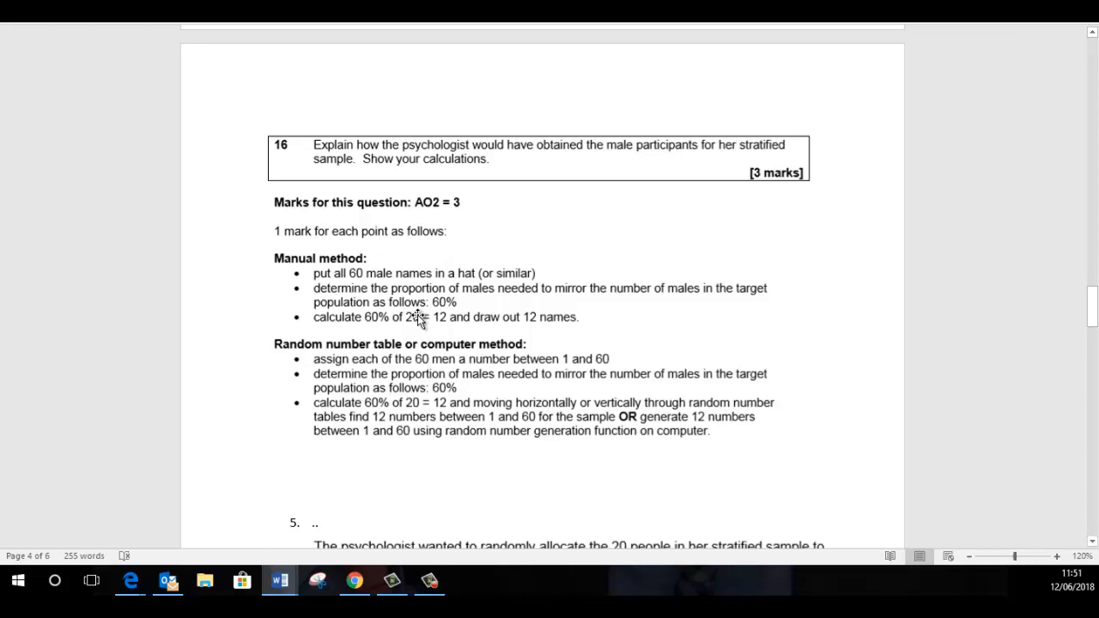
pyautogui.moveTo(414, 332)
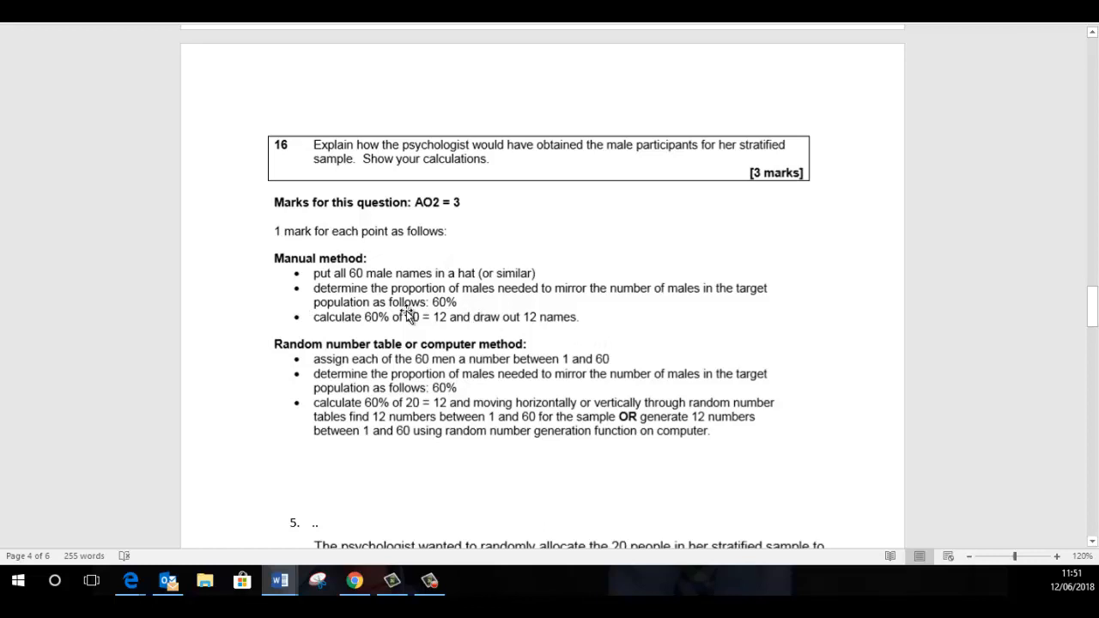
pyautogui.moveTo(295, 313)
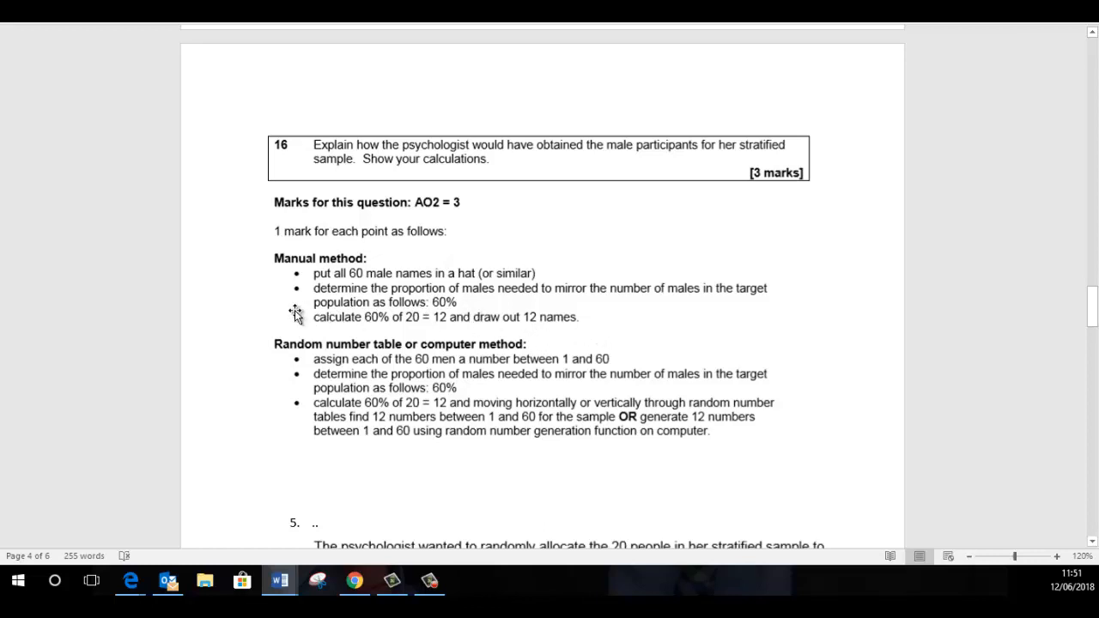
pyautogui.moveTo(295, 296)
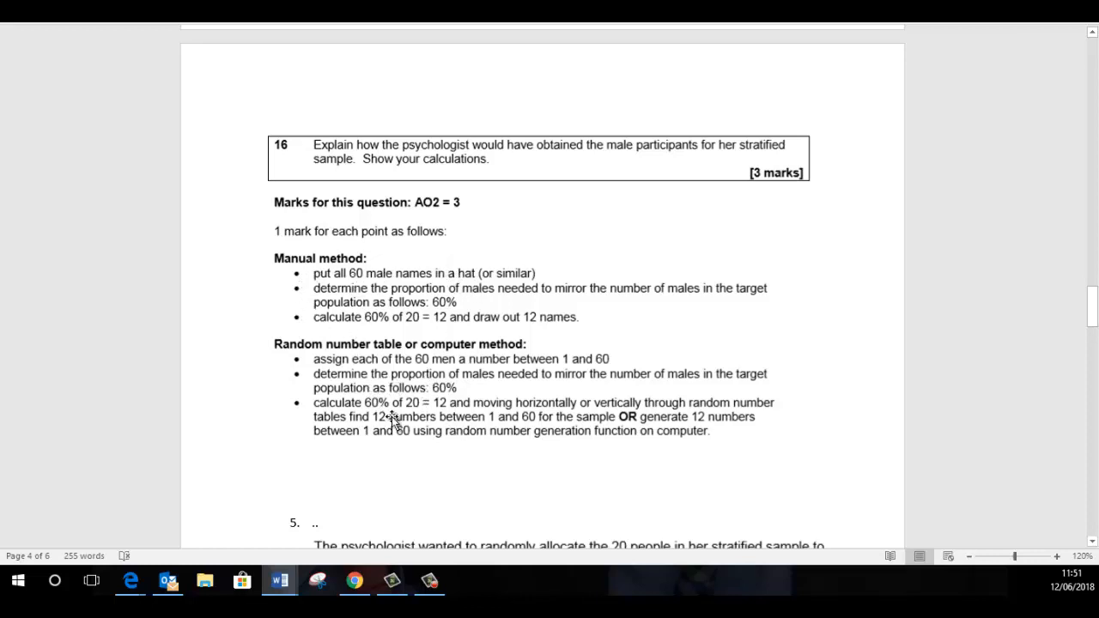
pyautogui.moveTo(402, 390)
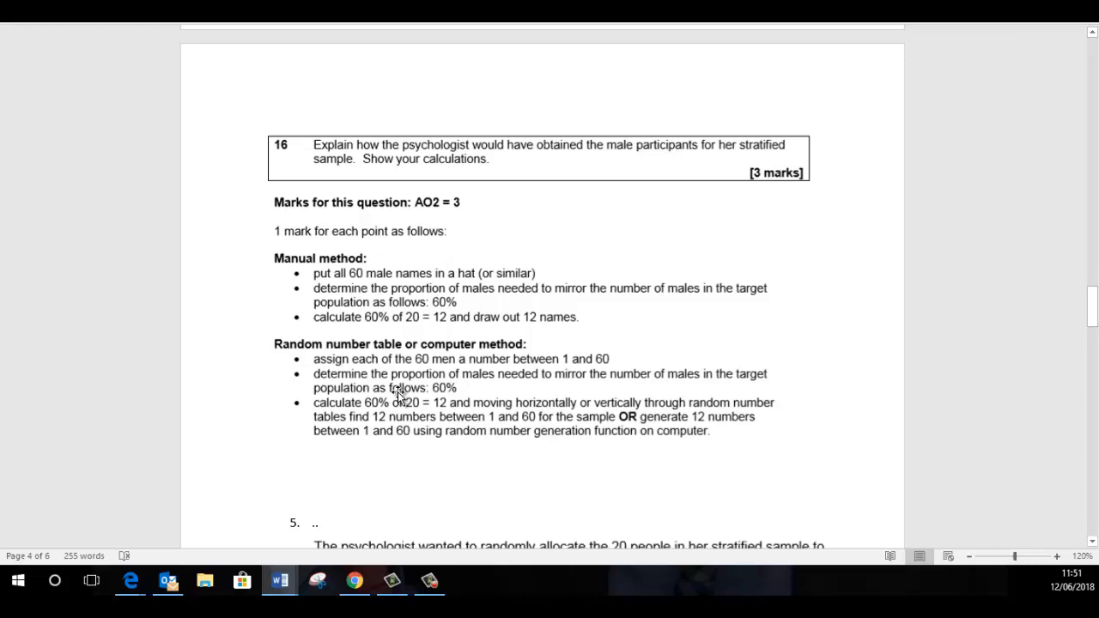
pyautogui.moveTo(333, 285)
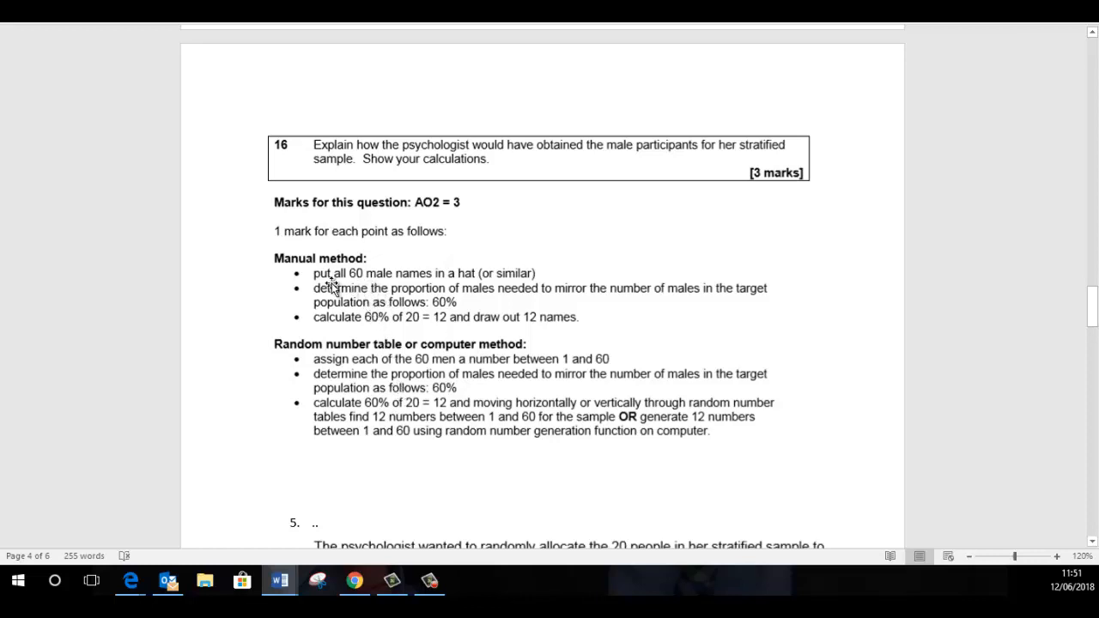
pyautogui.moveTo(382, 275)
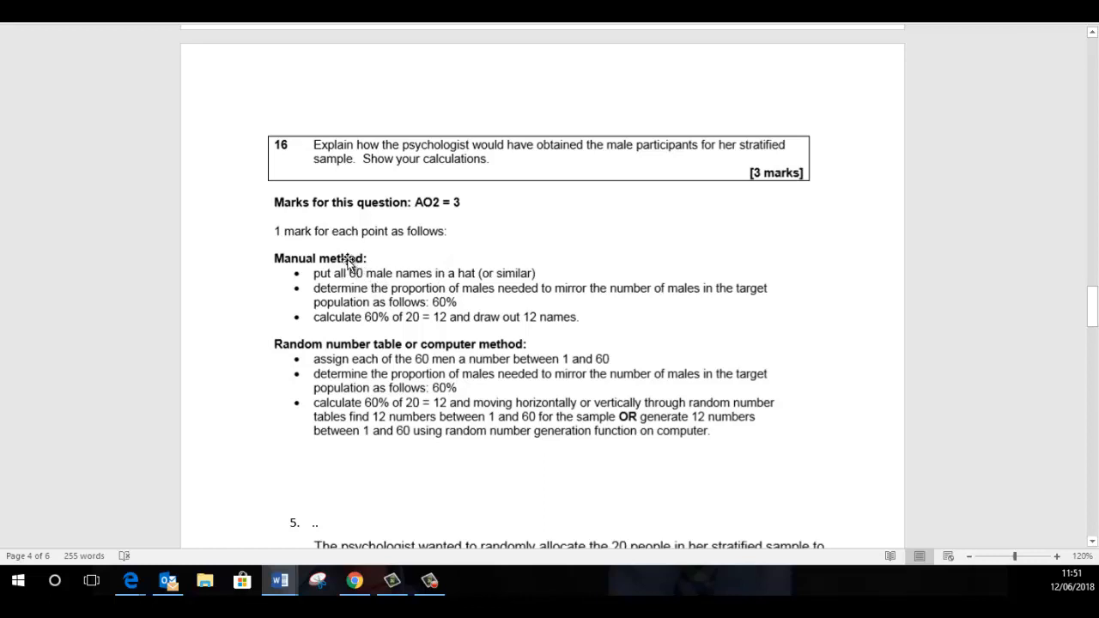
pyautogui.moveTo(444, 284)
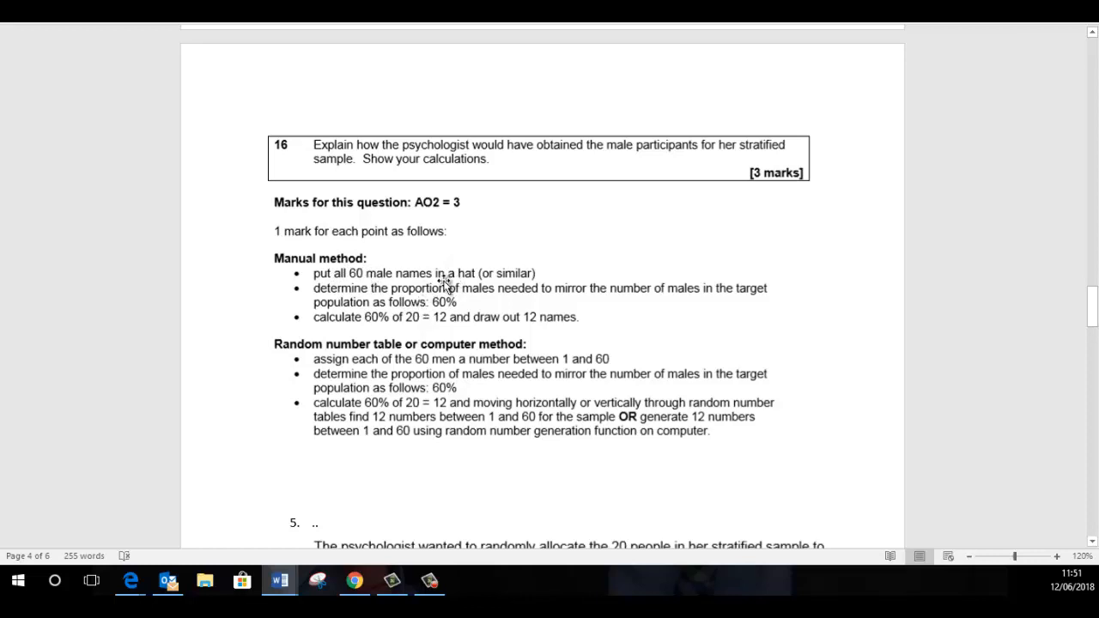
pyautogui.moveTo(496, 332)
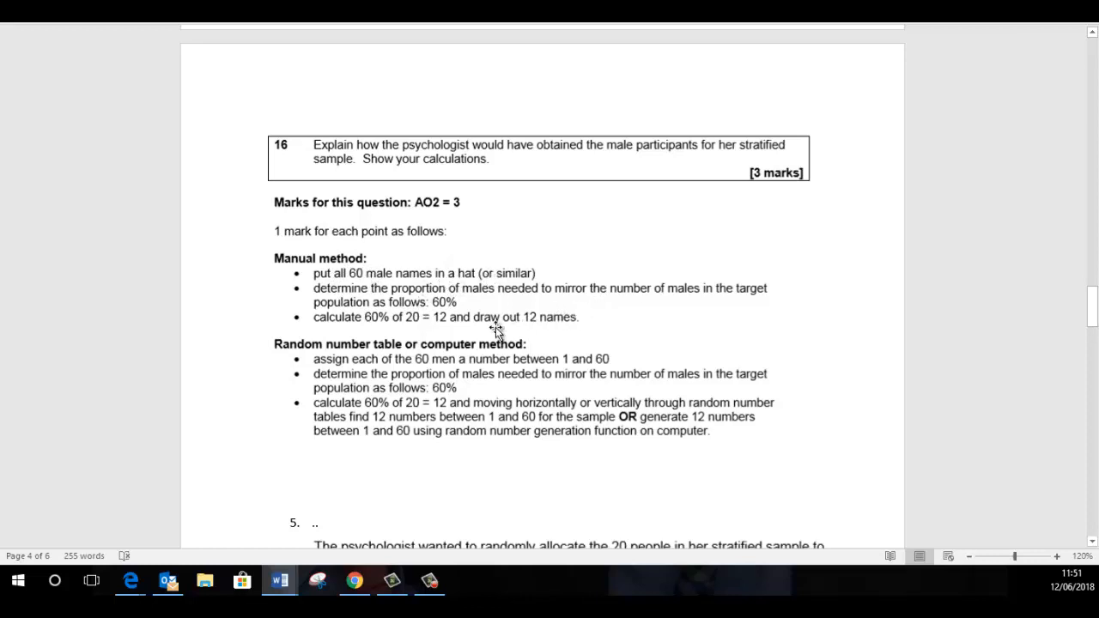
pyautogui.moveTo(529, 330)
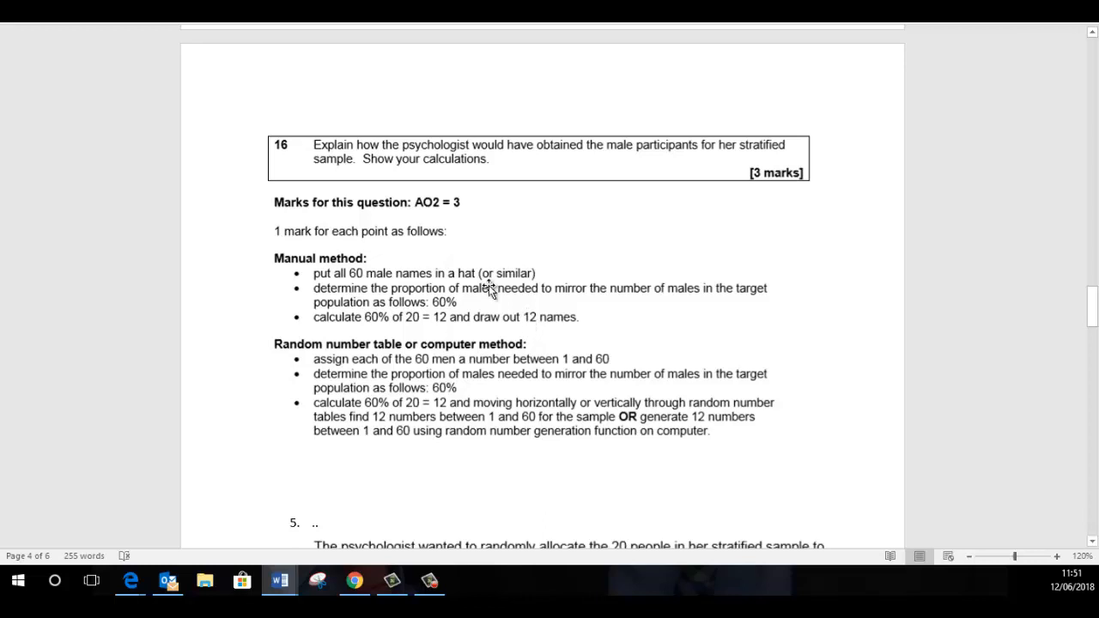
pyautogui.moveTo(543, 323)
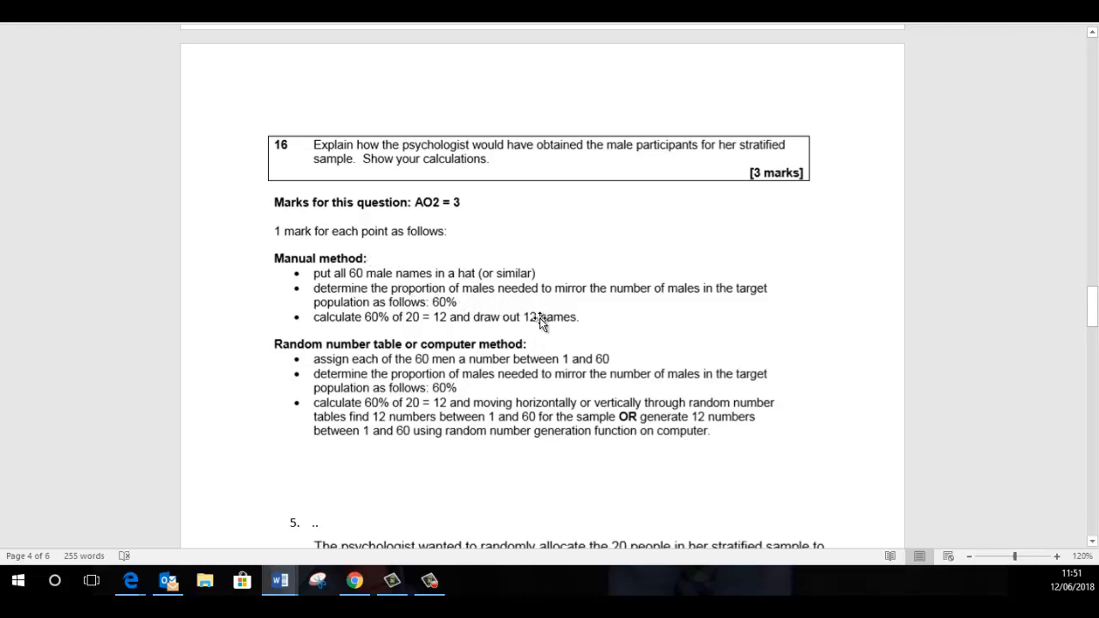
pyautogui.moveTo(474, 338)
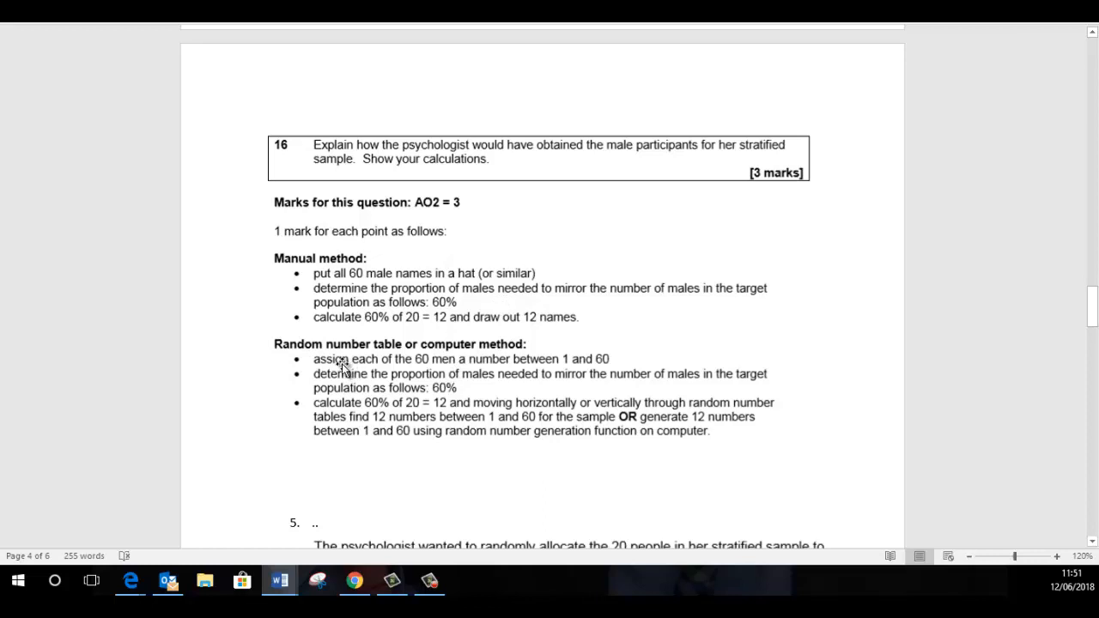
pyautogui.moveTo(429, 387)
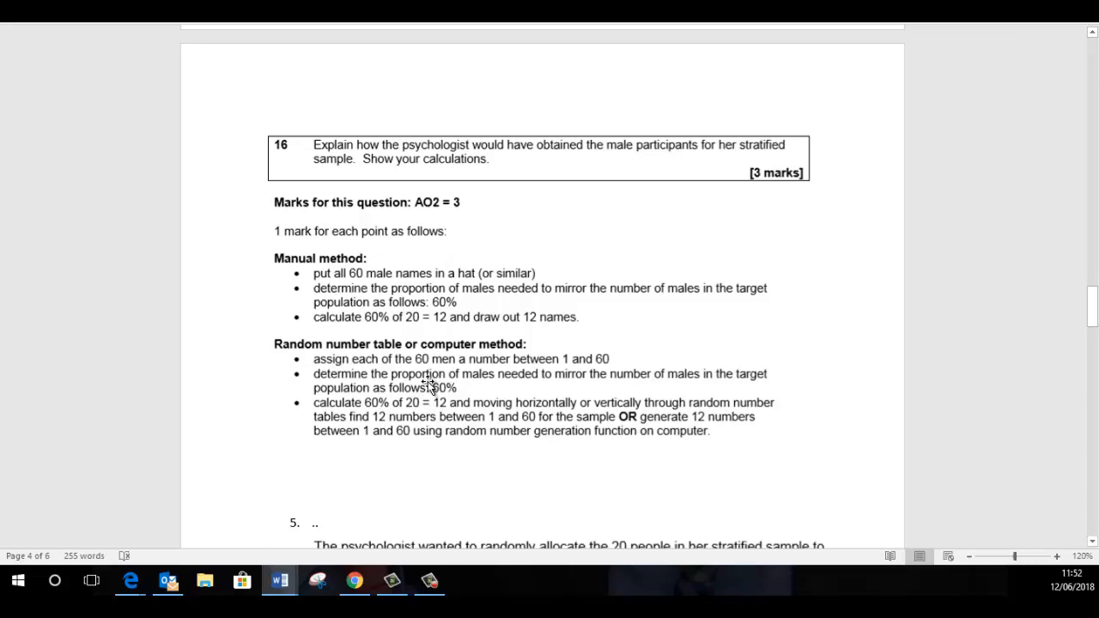
pyautogui.moveTo(431, 371)
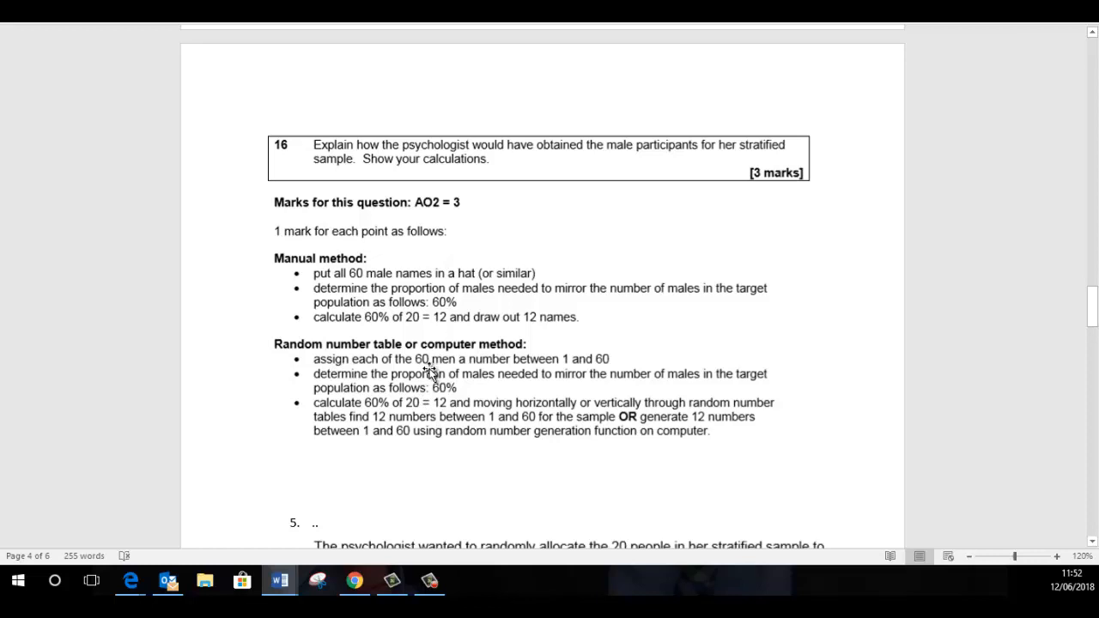
pyautogui.moveTo(570, 357)
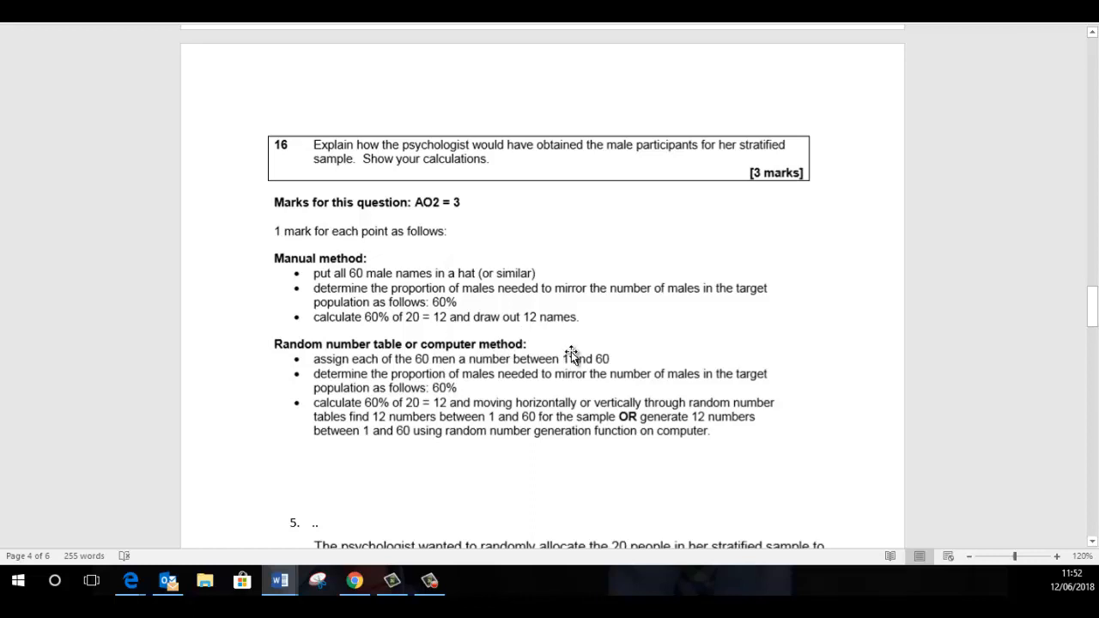
pyautogui.moveTo(447, 443)
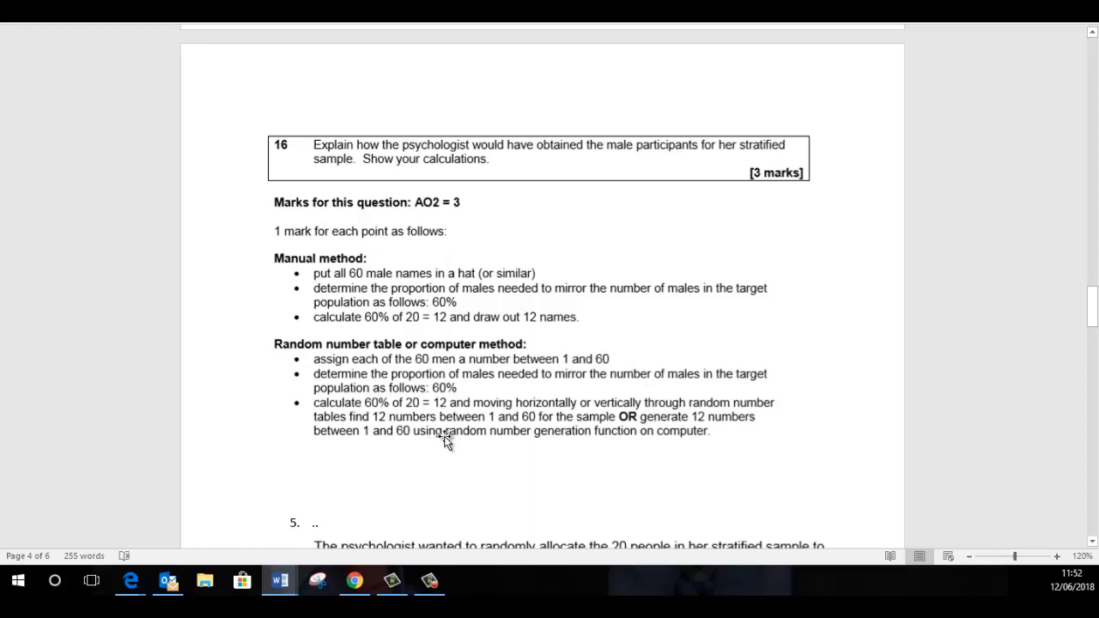
pyautogui.moveTo(457, 421)
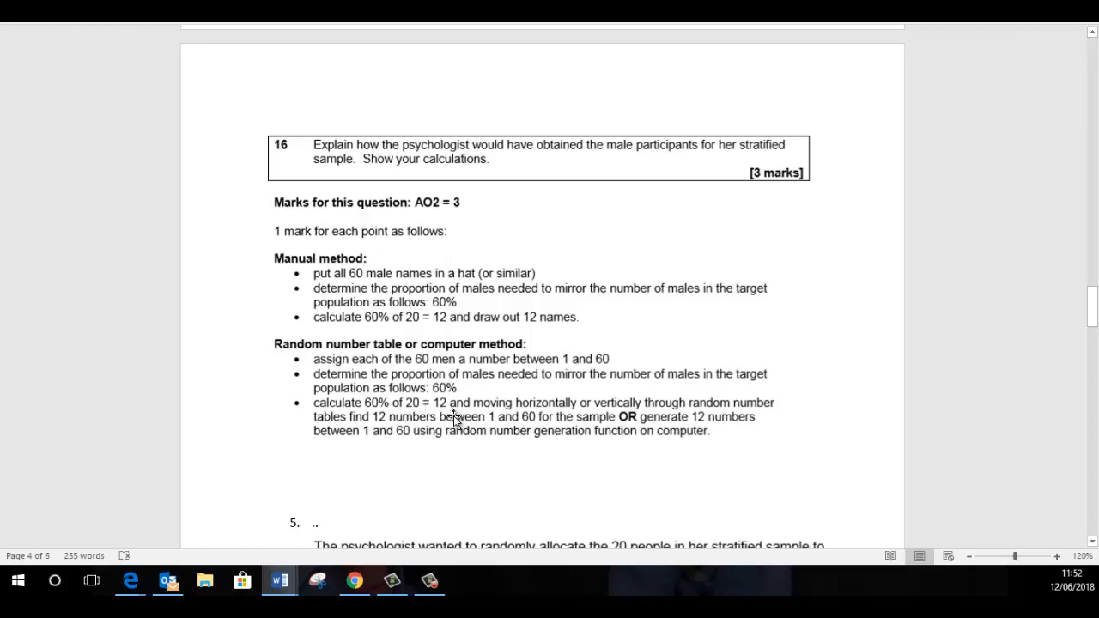
pyautogui.moveTo(587, 378)
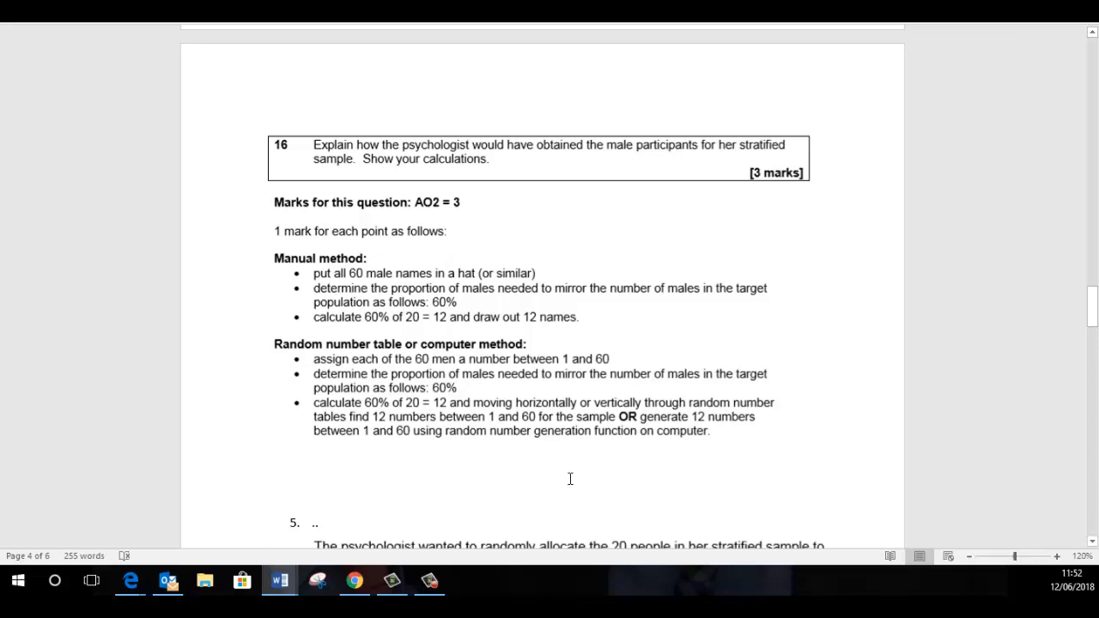
pyautogui.moveTo(496, 446)
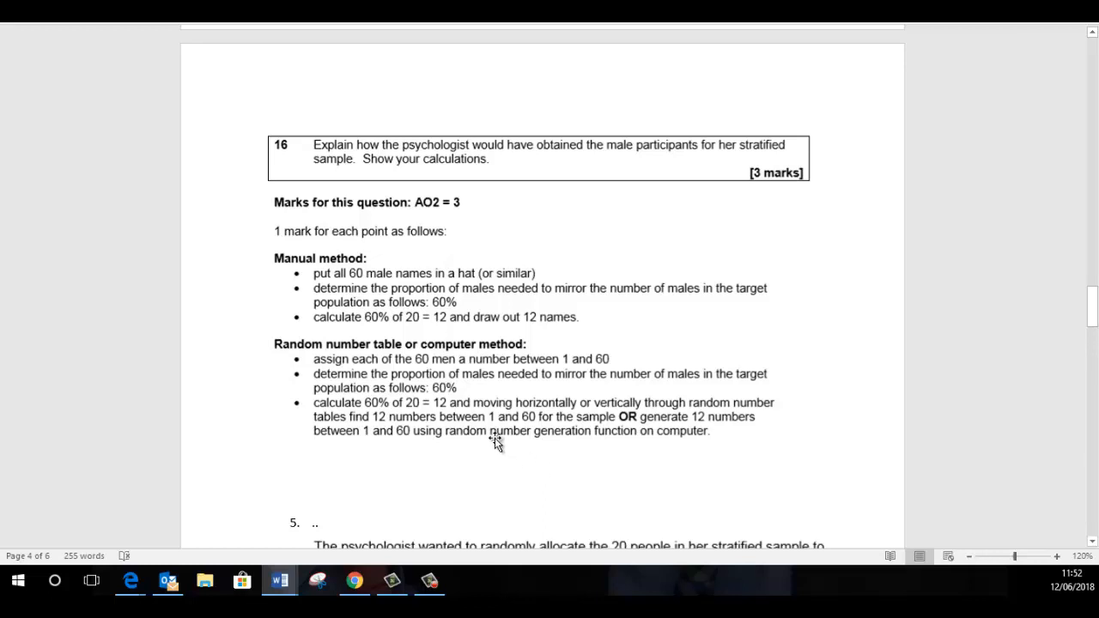
pyautogui.moveTo(605, 467)
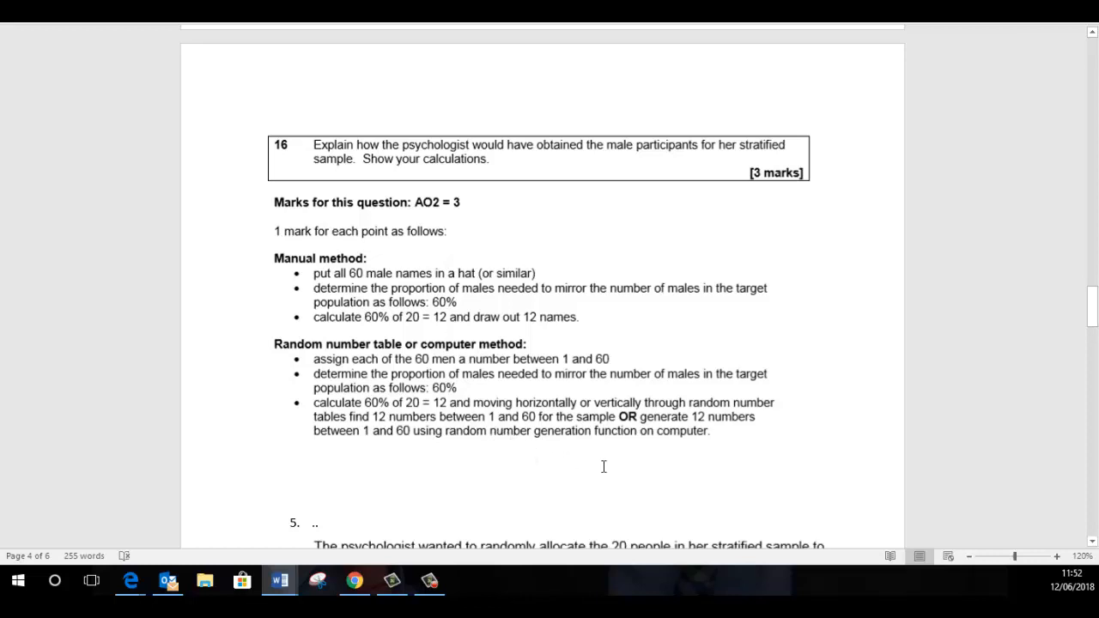
pyautogui.moveTo(608, 460)
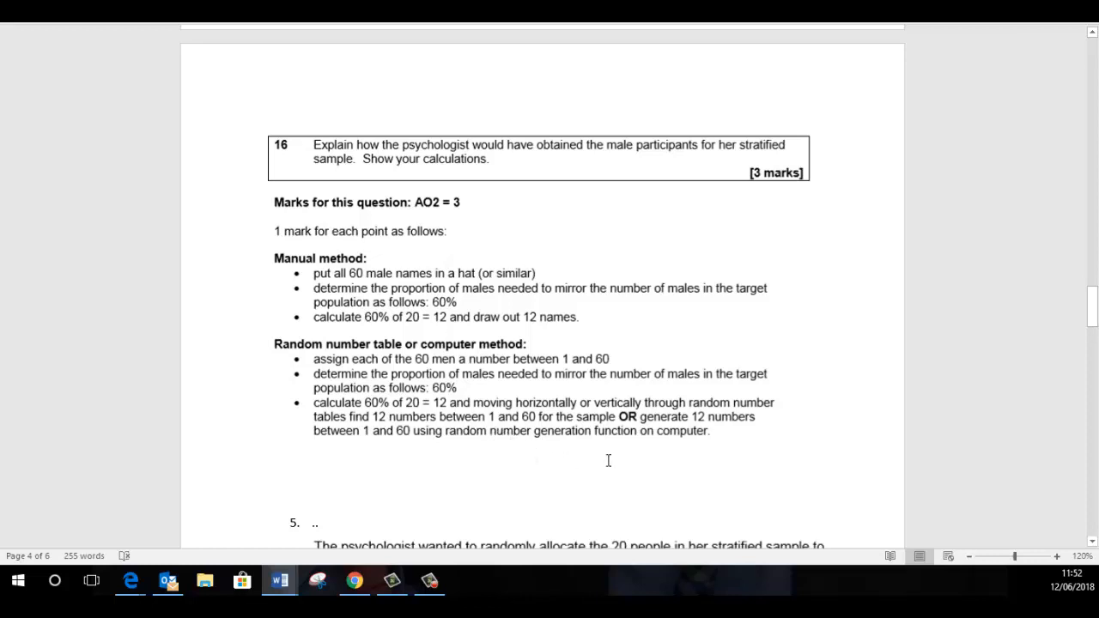